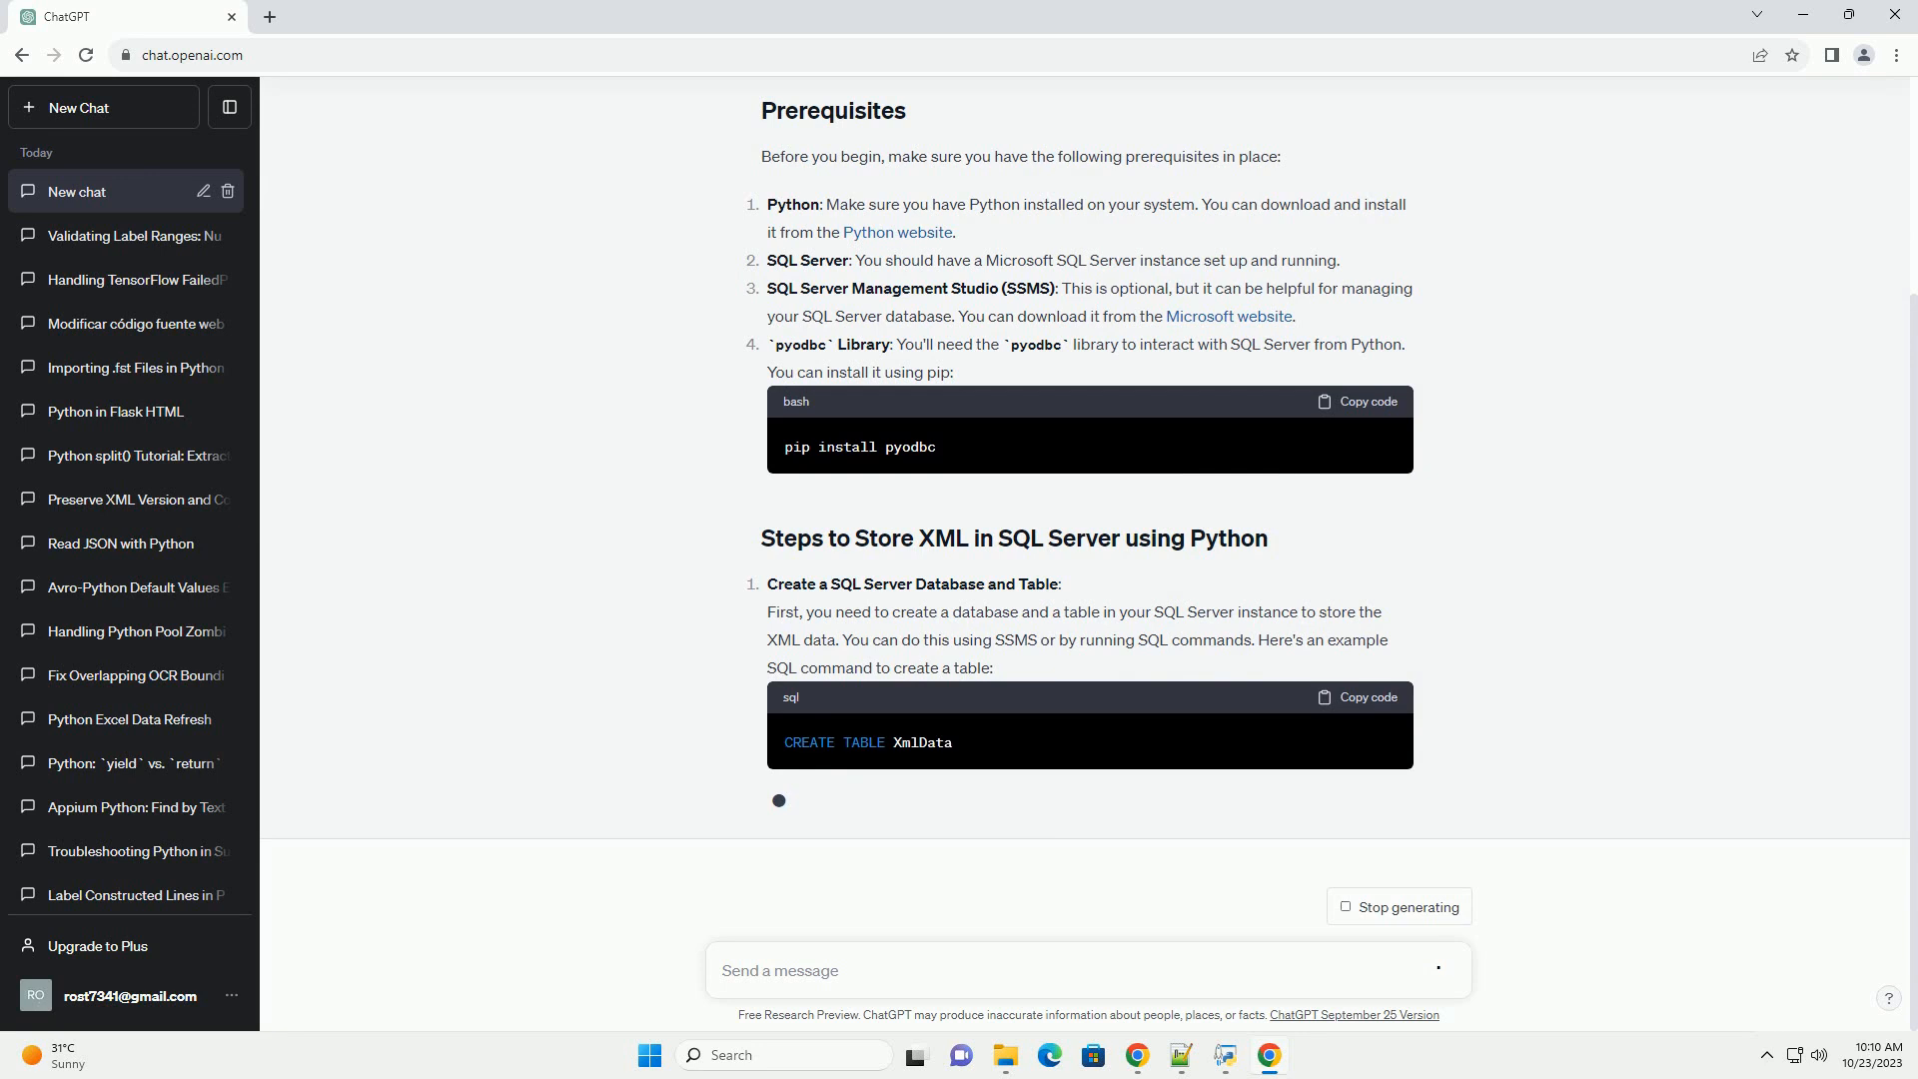
{"action": "scroll", "scroll_direction": "down", "scroll_amount": 3}
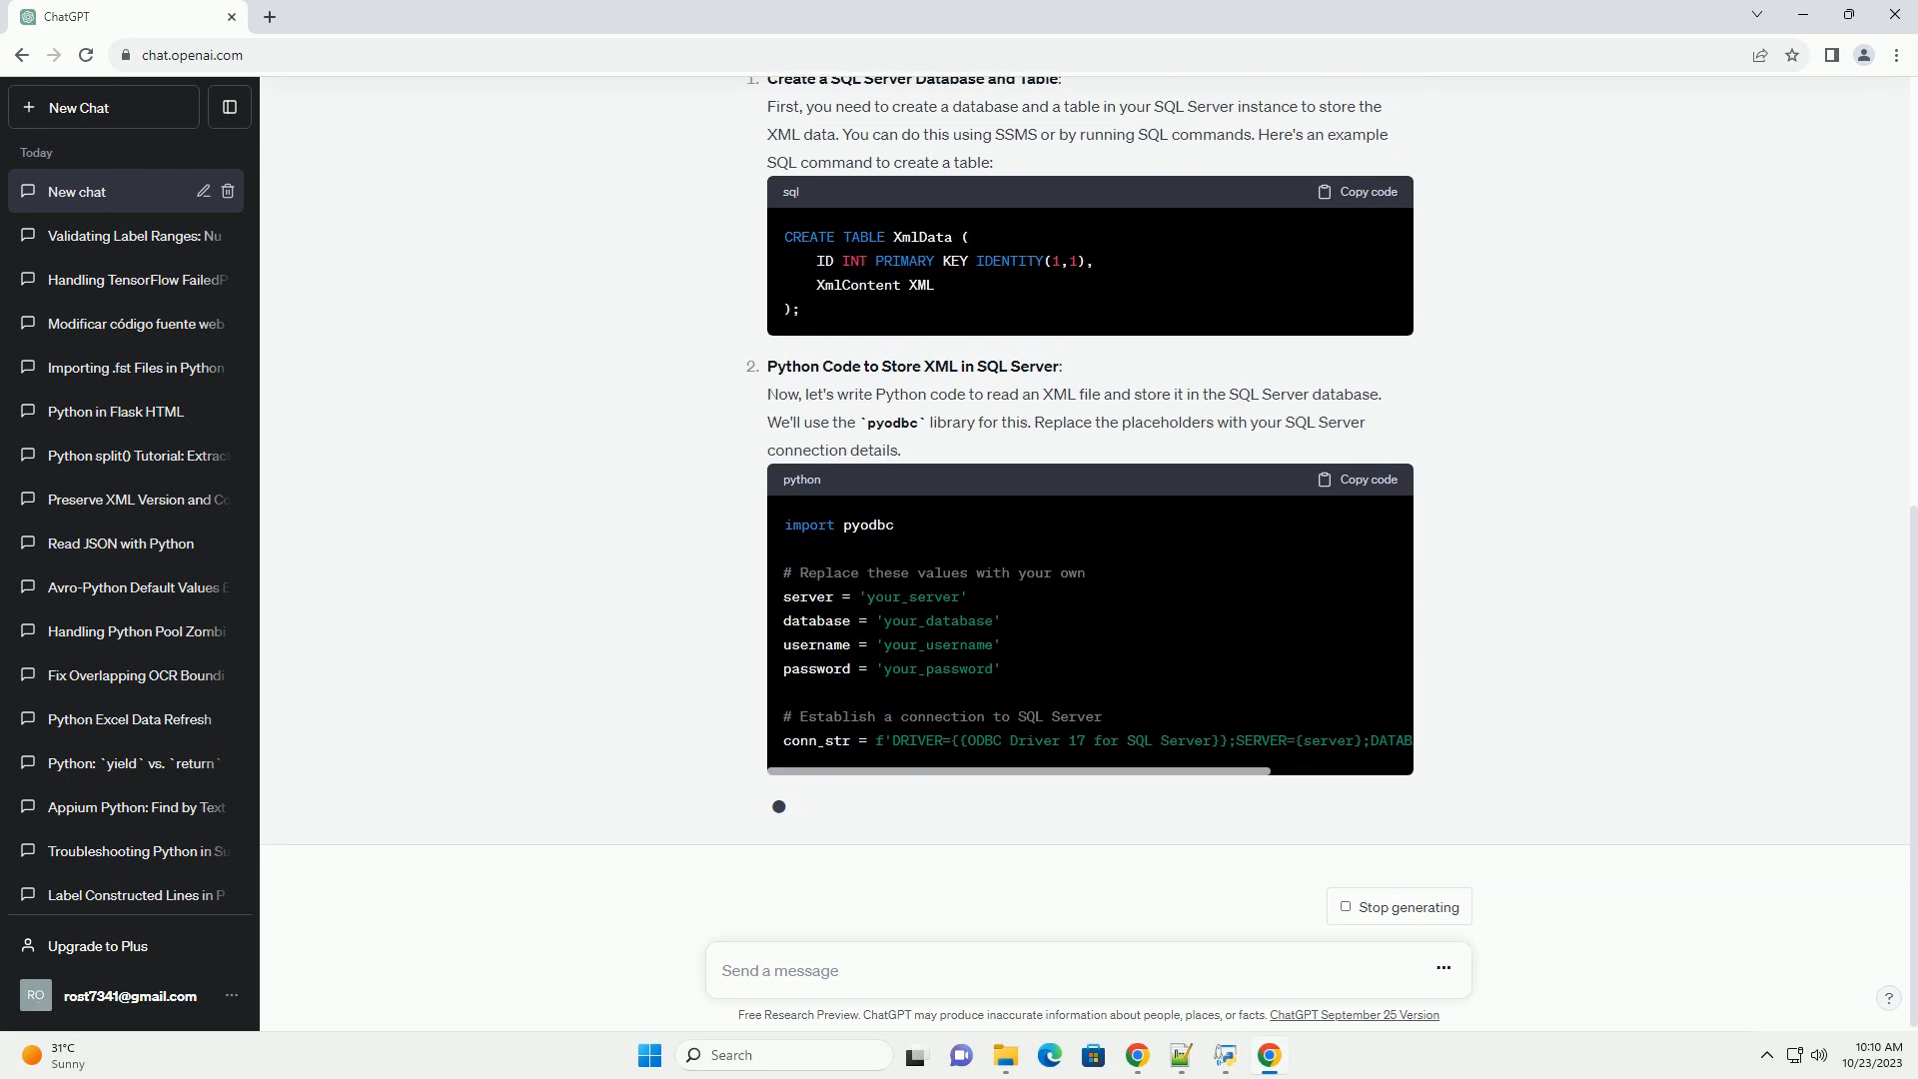
{"action": "scroll", "scroll_direction": "down", "scroll_amount": 3}
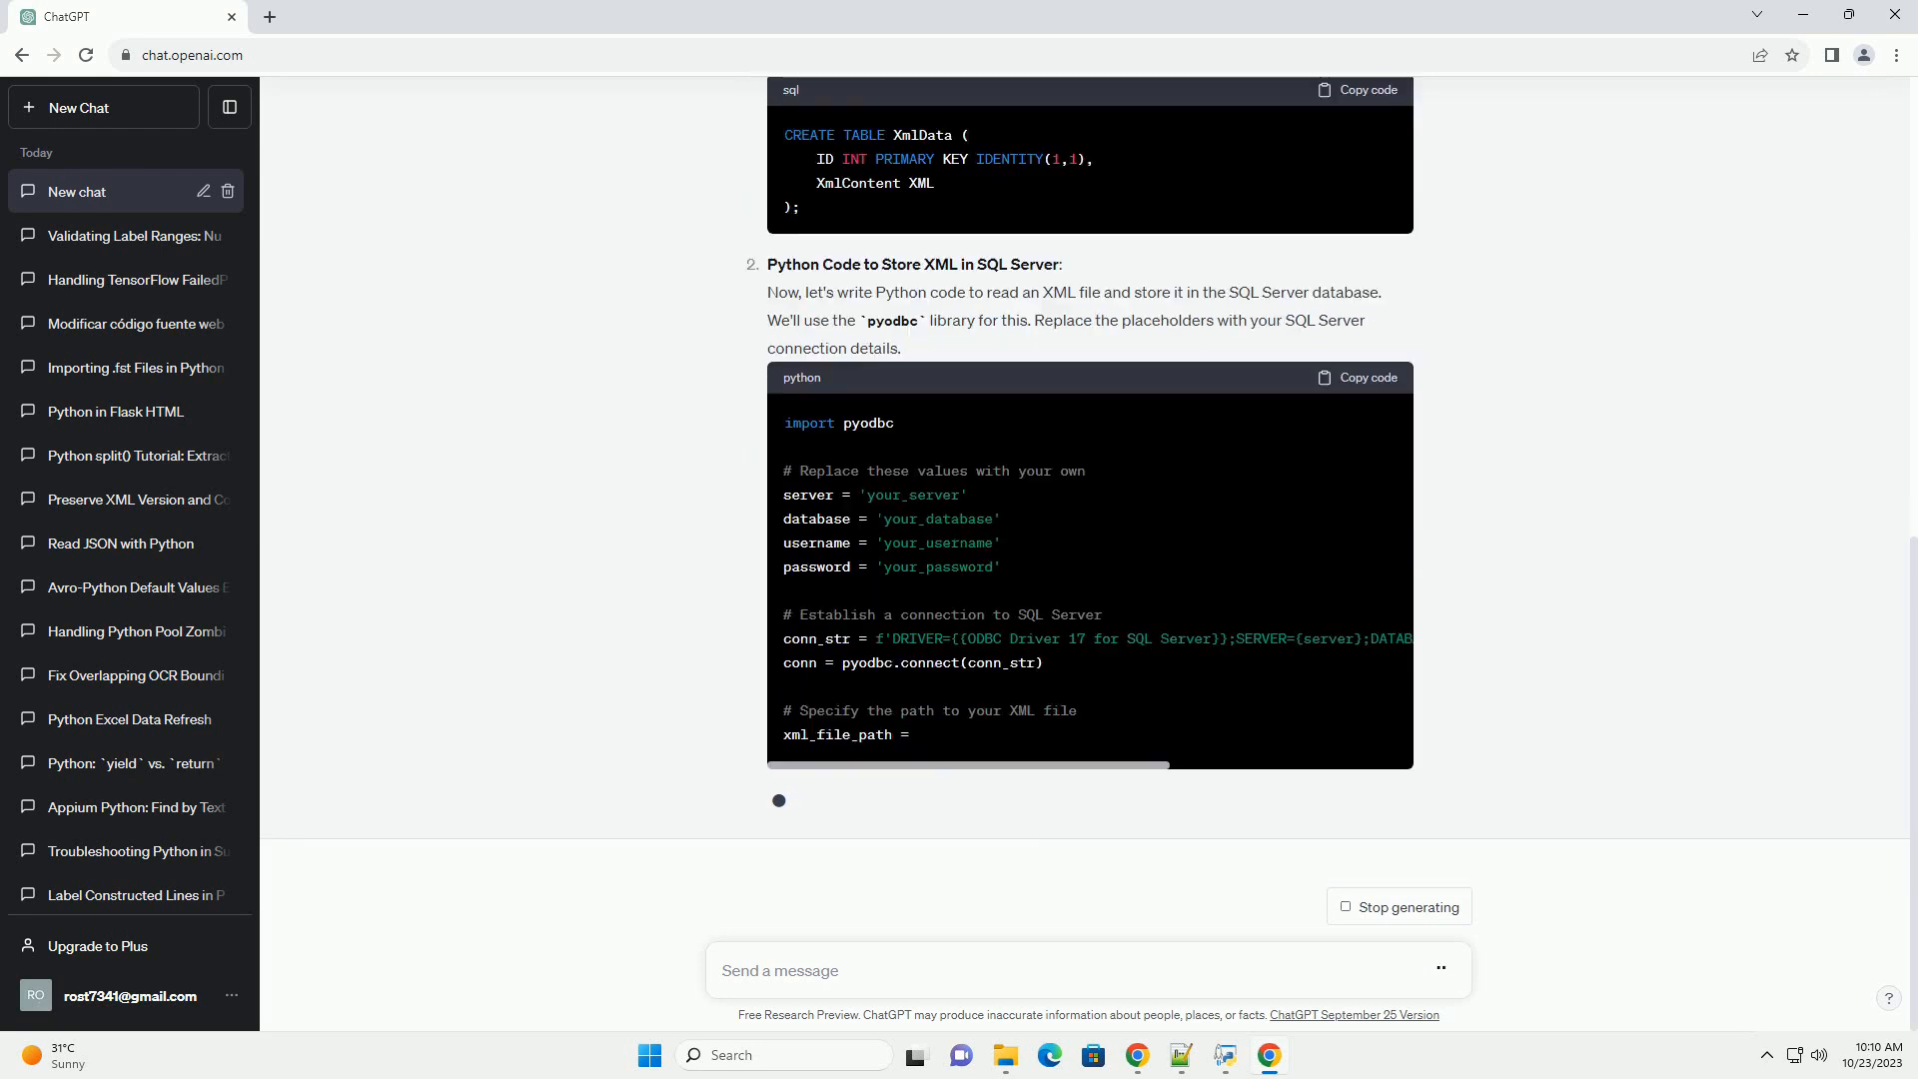
{"action": "scroll", "scroll_direction": "down", "scroll_amount": 3}
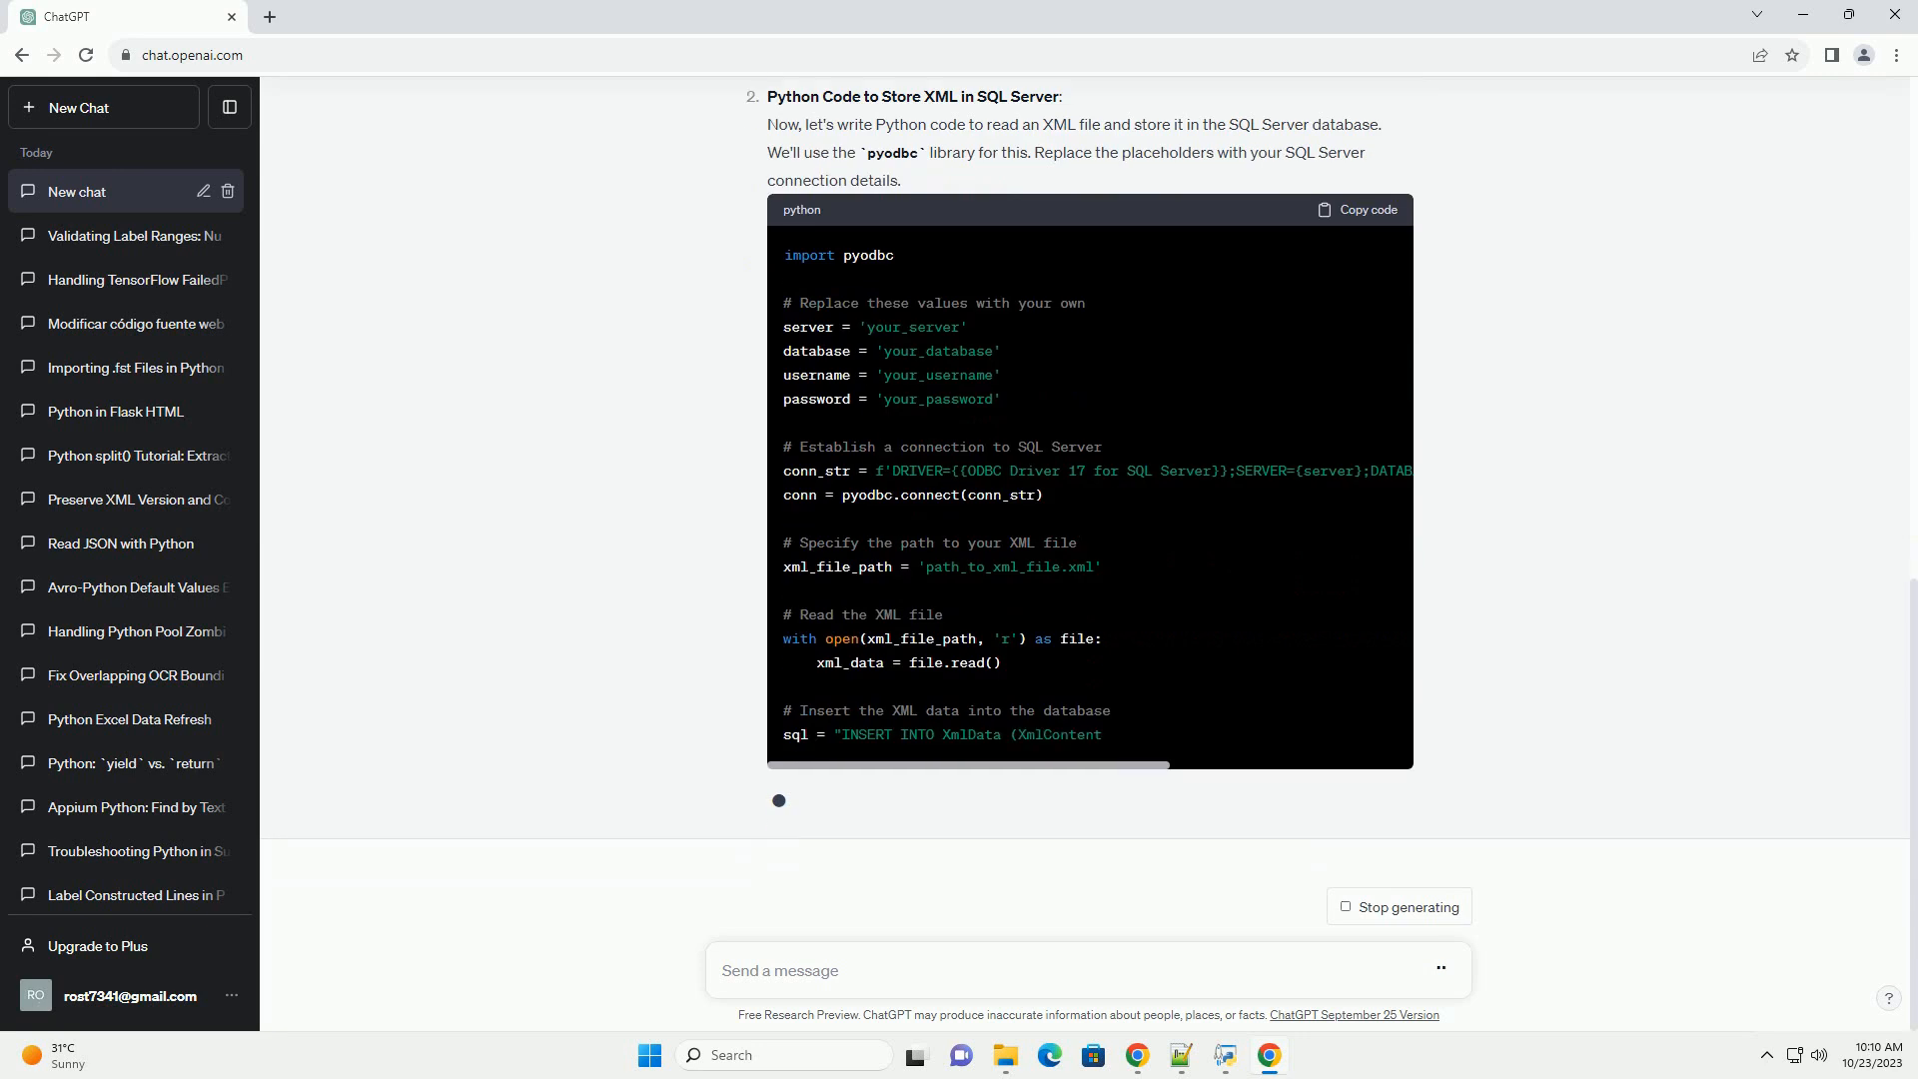
{"action": "scroll", "scroll_direction": "down", "scroll_amount": 3}
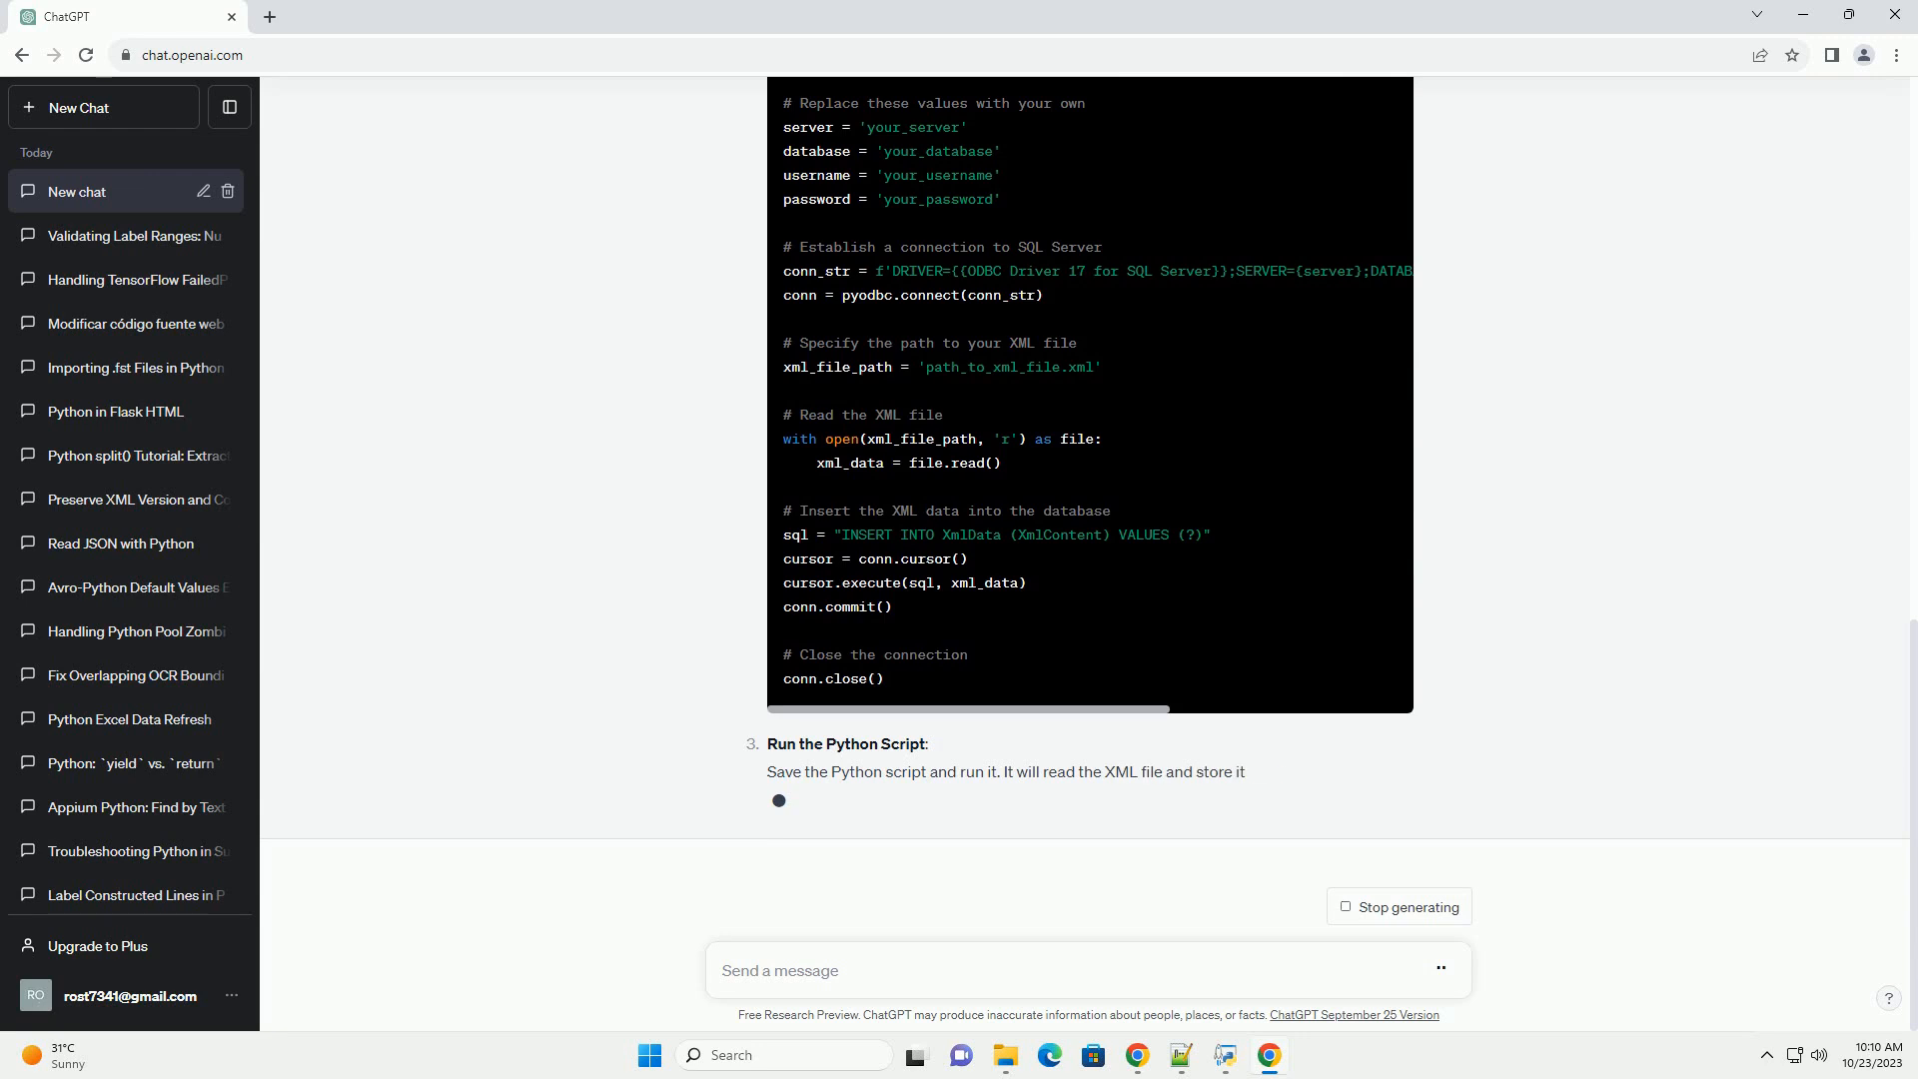
{"action": "scroll", "scroll_direction": "down", "scroll_amount": 3}
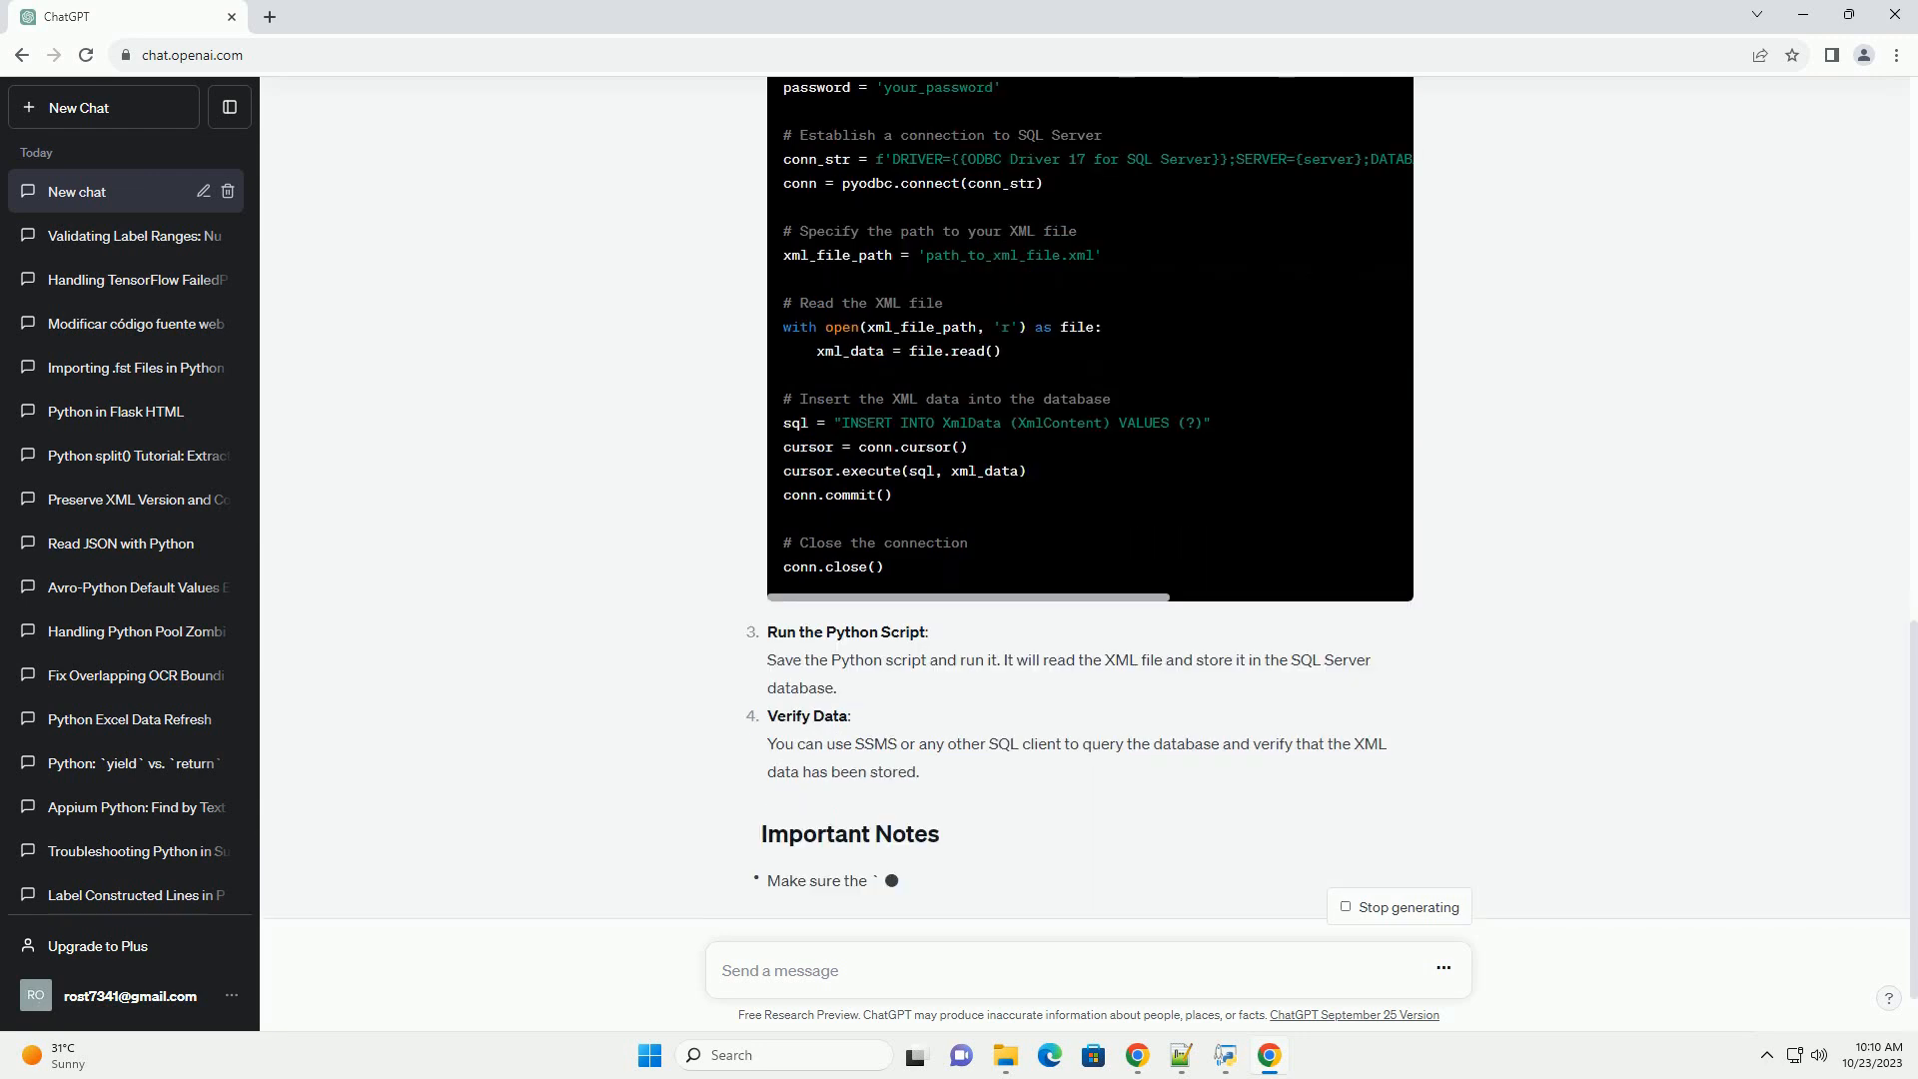